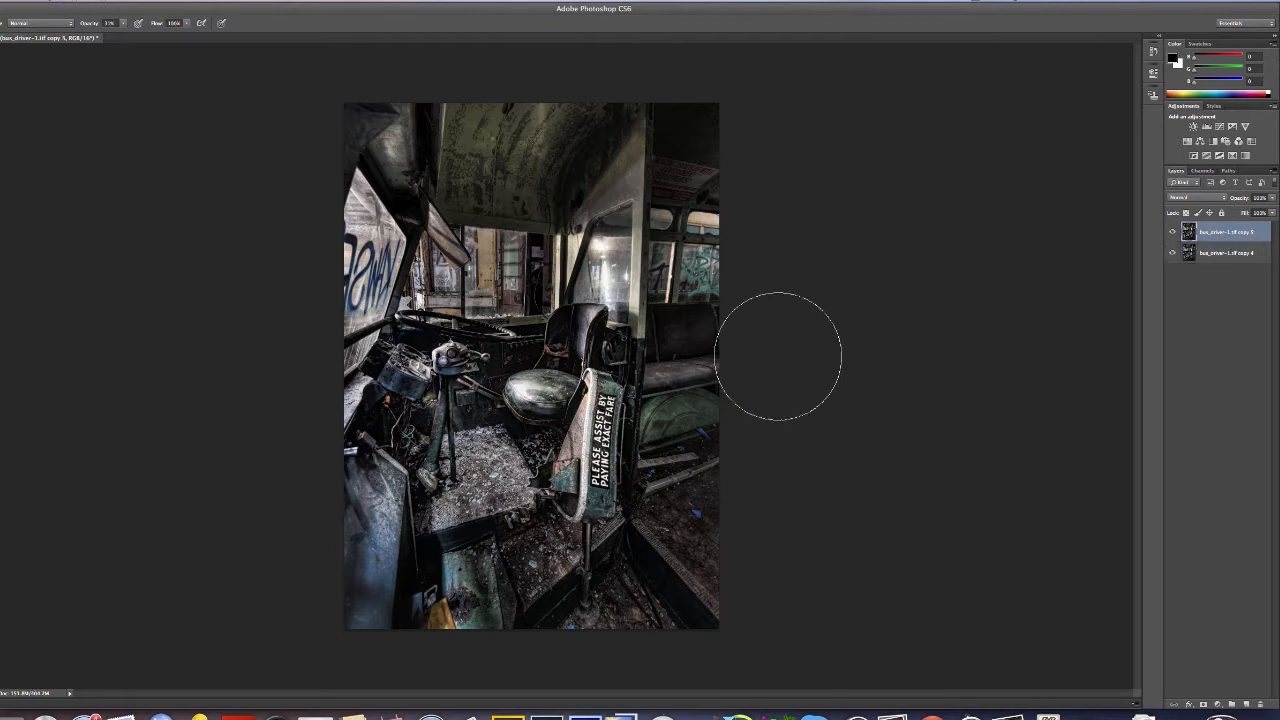
# Duplicate the layer with Ctrl+J, select copy 4 and hide copy 5.
pyautogui.press('ctrl+j')
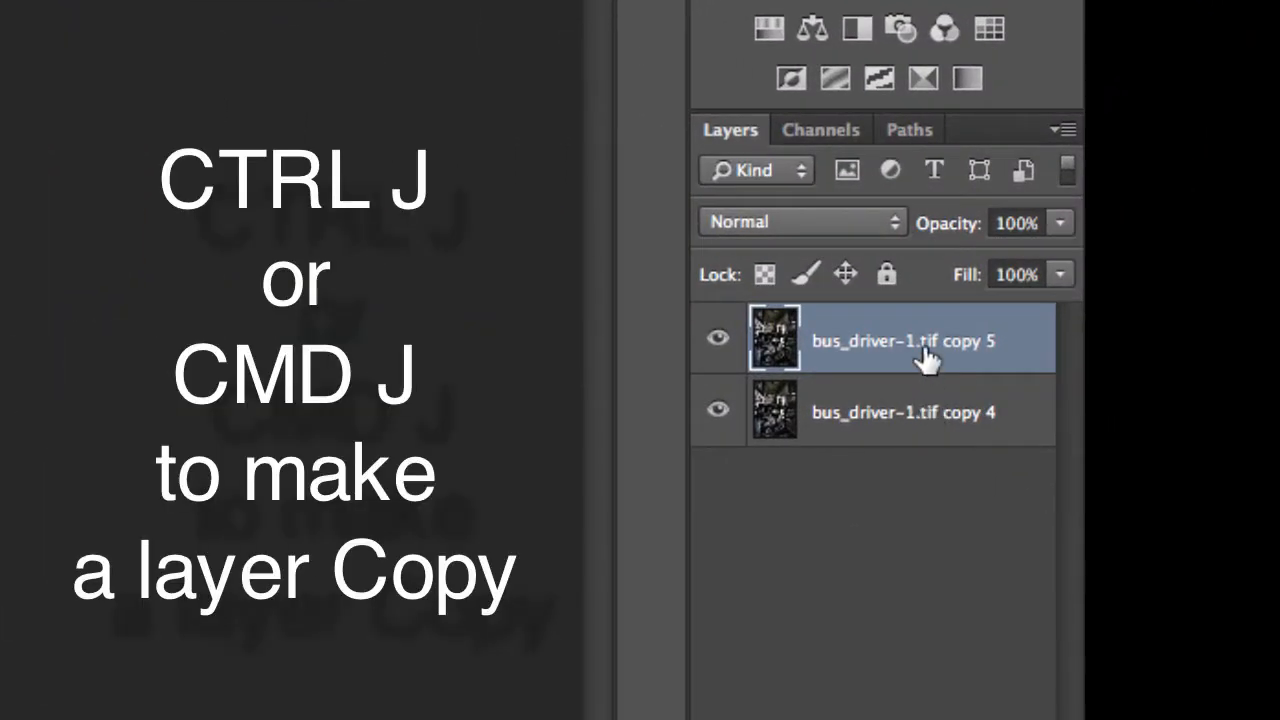
pyautogui.moveTo(904, 418)
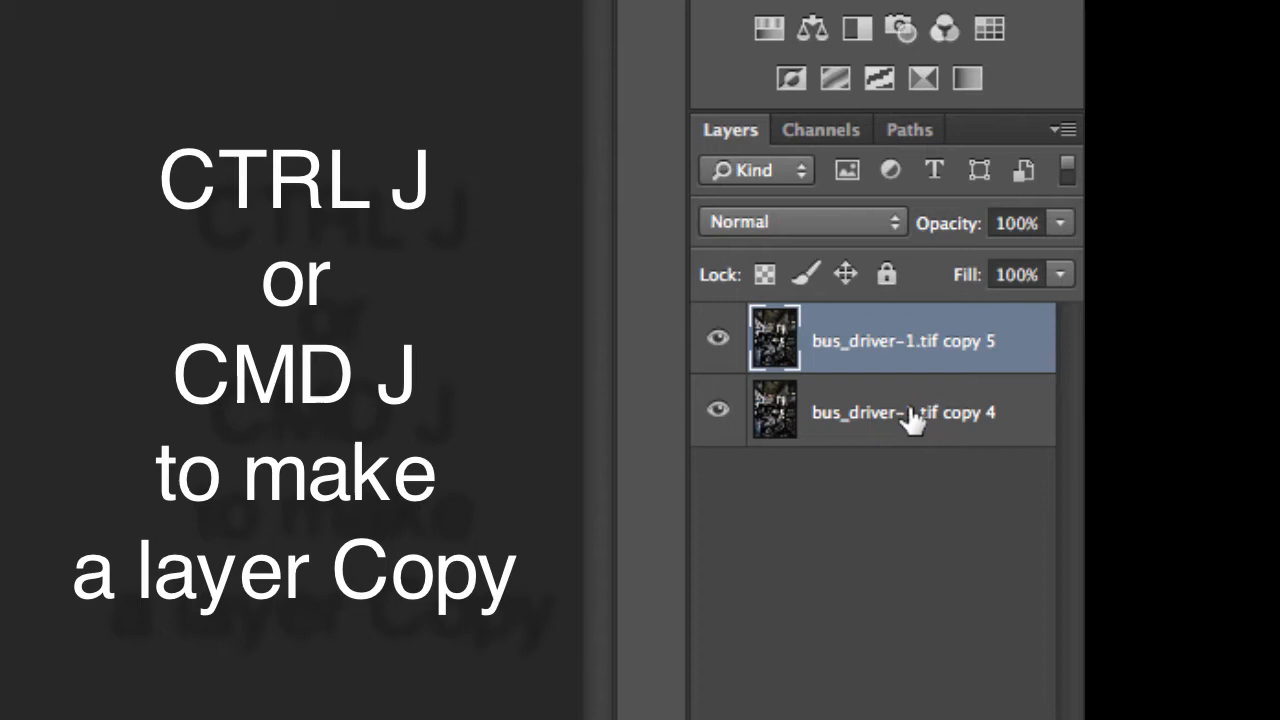
pyautogui.click(900, 412)
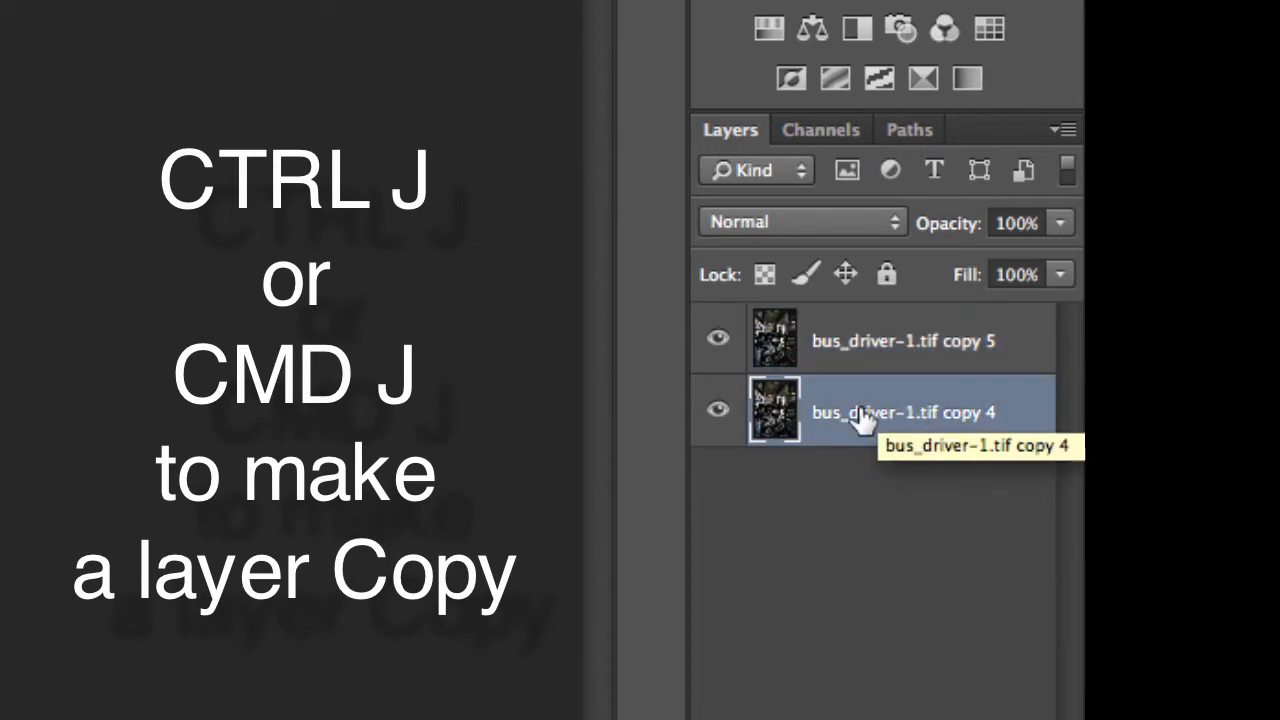
pyautogui.click(718, 338)
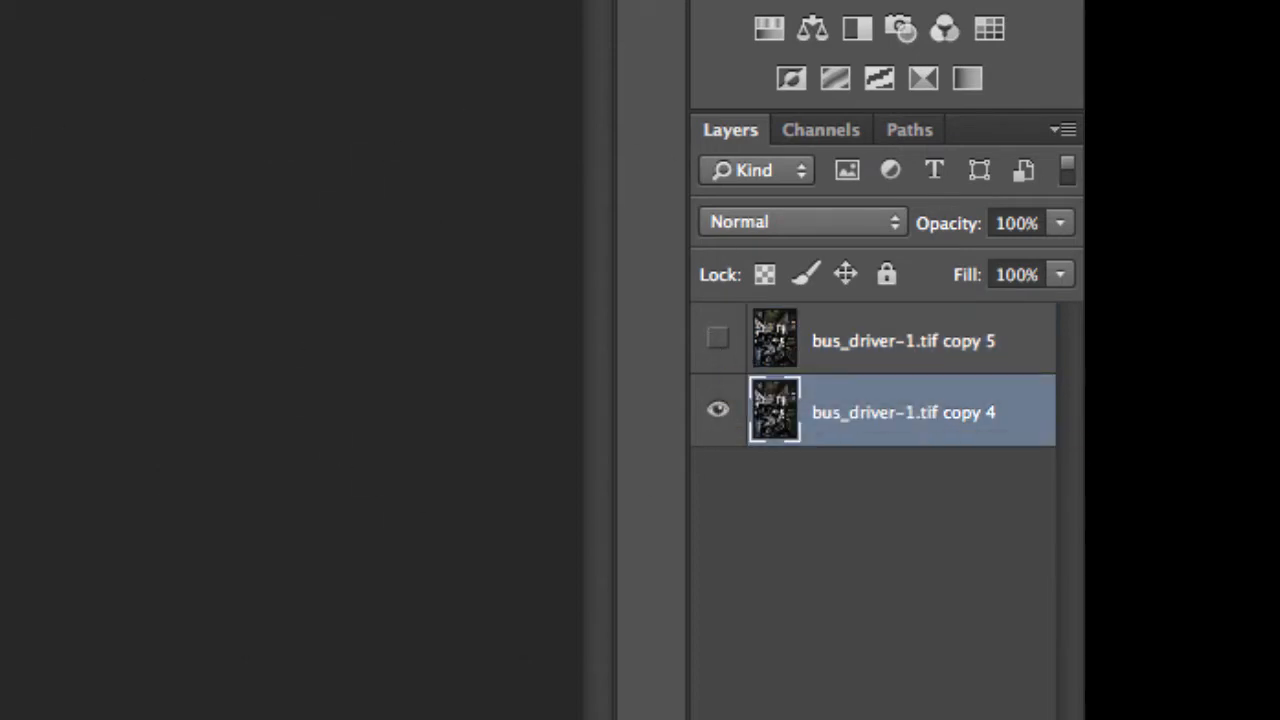
# Apply Brightness/Contrast with brightness about -74 to the lower copy, then show copy 5 again.
pyautogui.click(326, 12)
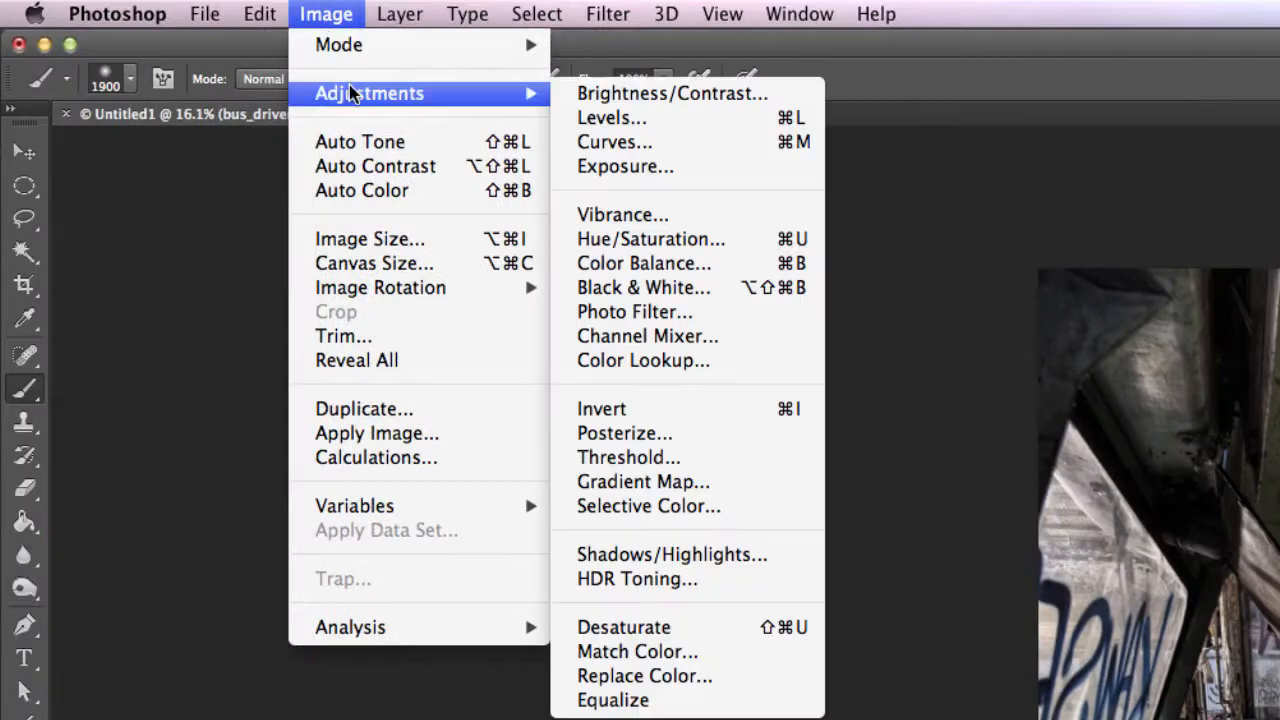
pyautogui.moveTo(672, 94)
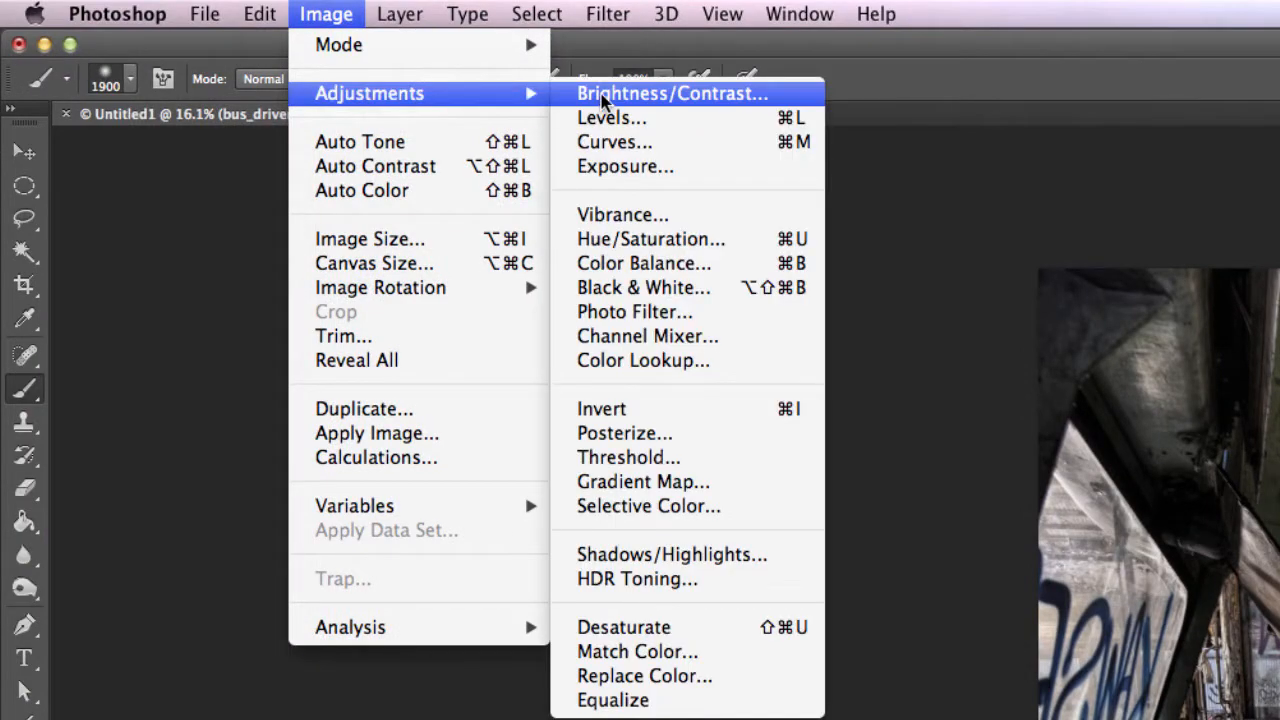
pyautogui.click(672, 94)
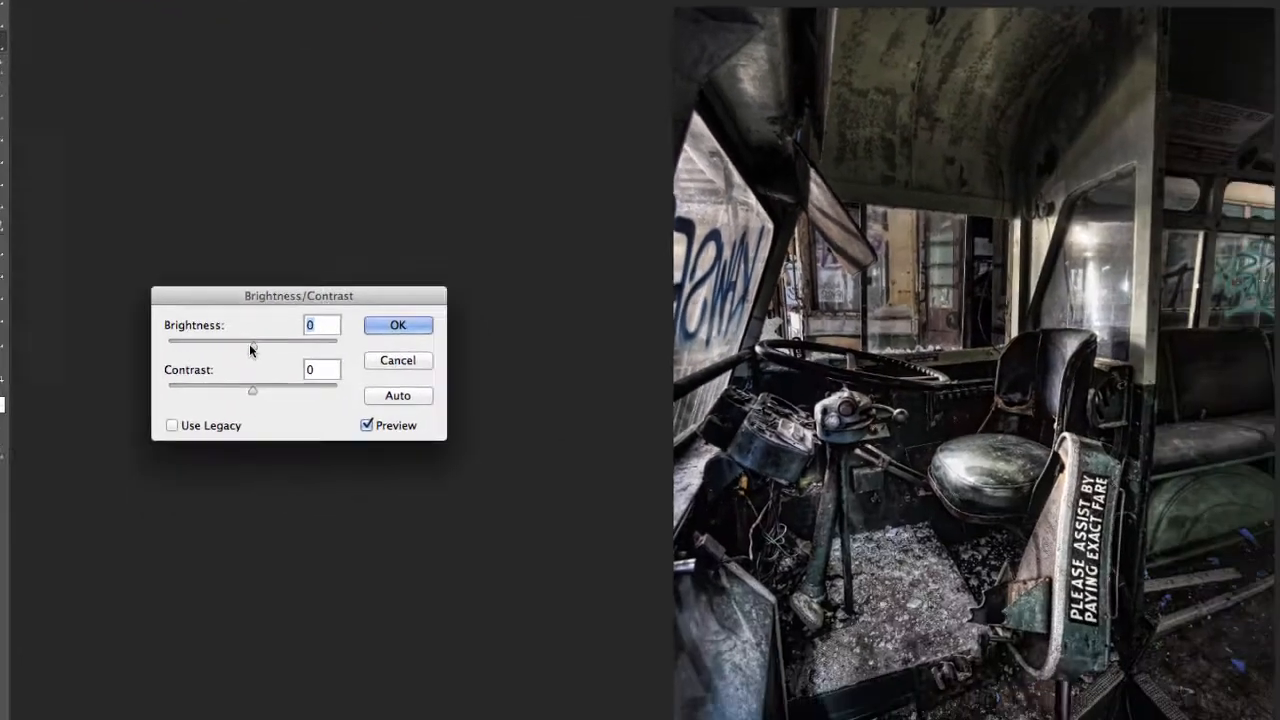
pyautogui.moveTo(252, 340); pyautogui.dragTo(184, 290)
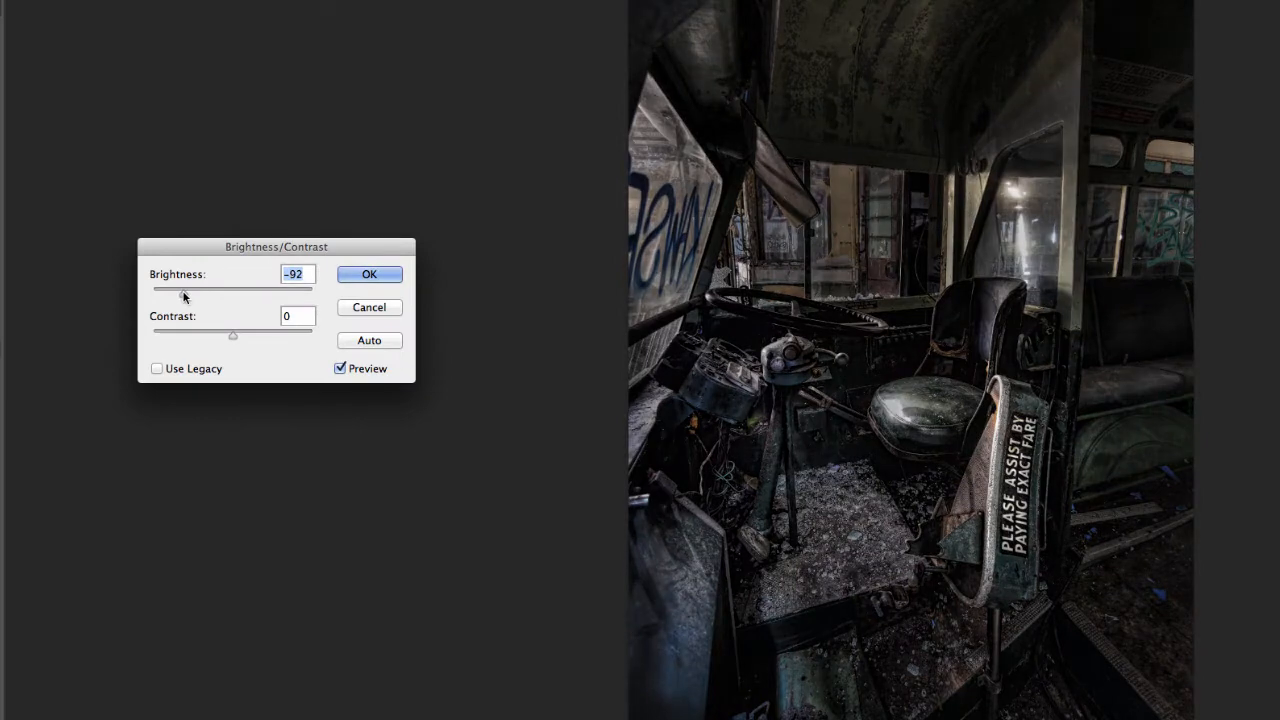
pyautogui.moveTo(156, 290); pyautogui.dragTo(192, 292)
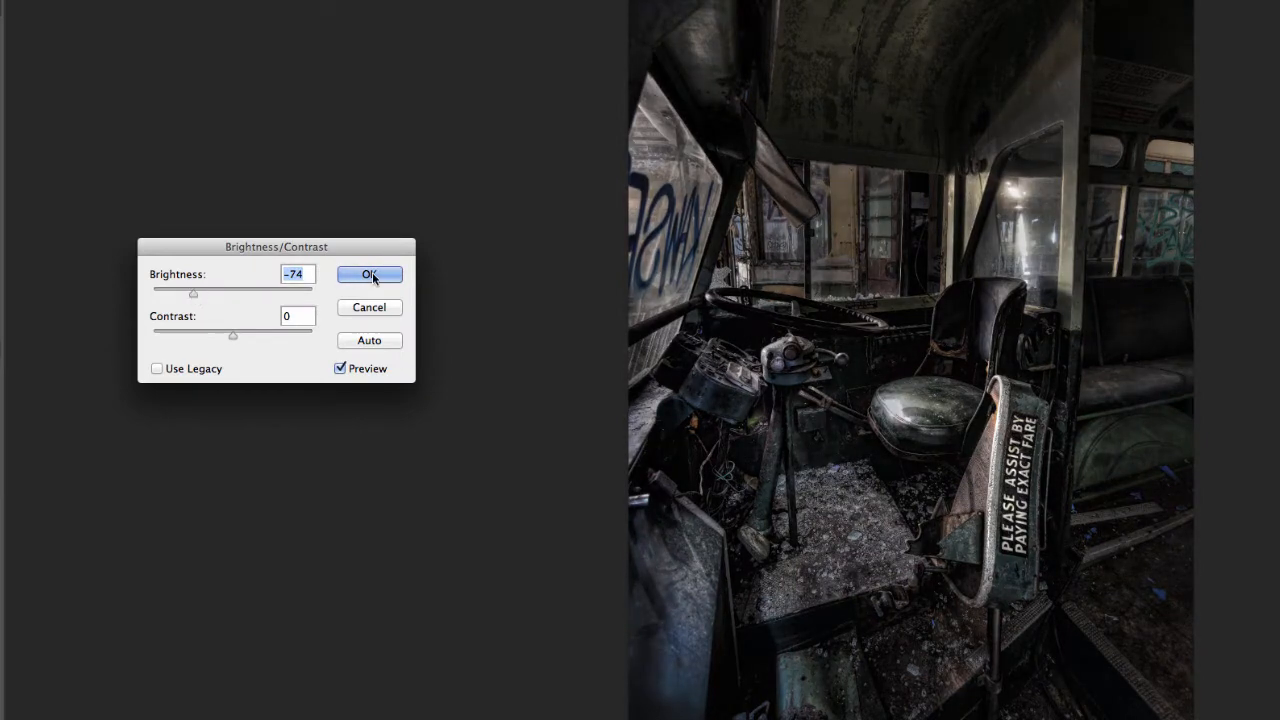
pyautogui.click(368, 274)
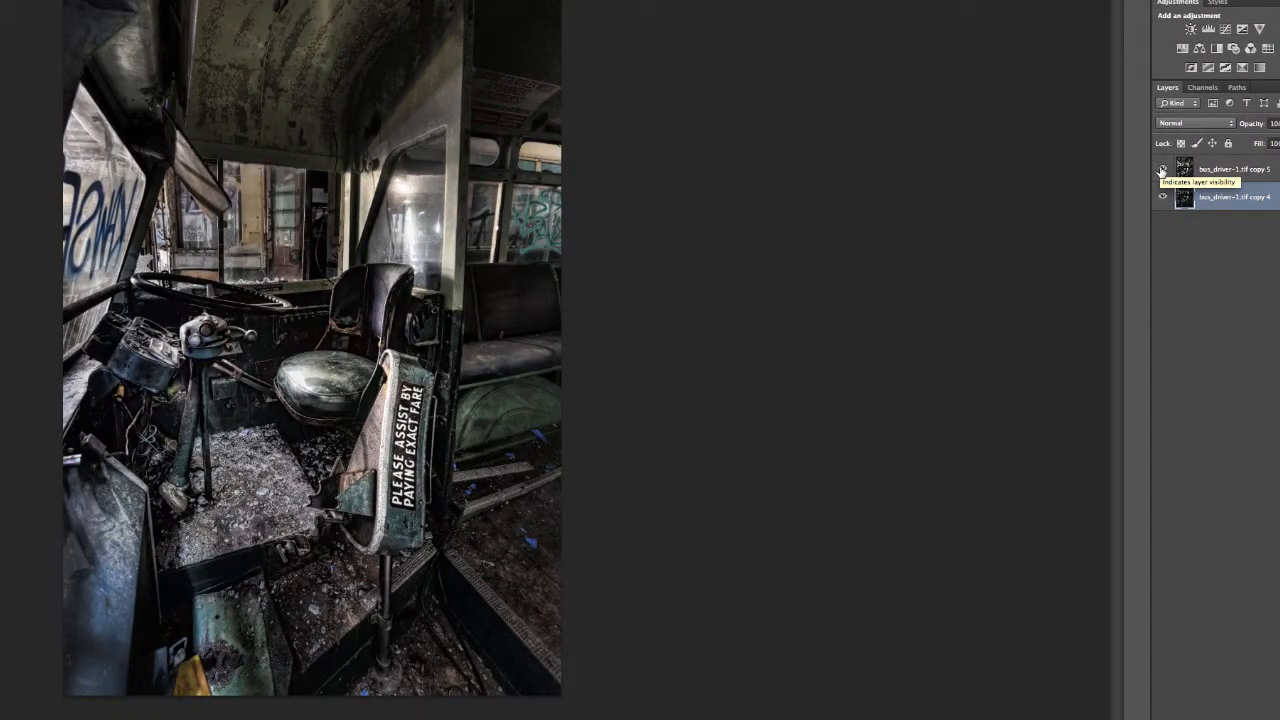
pyautogui.click(1162, 170)
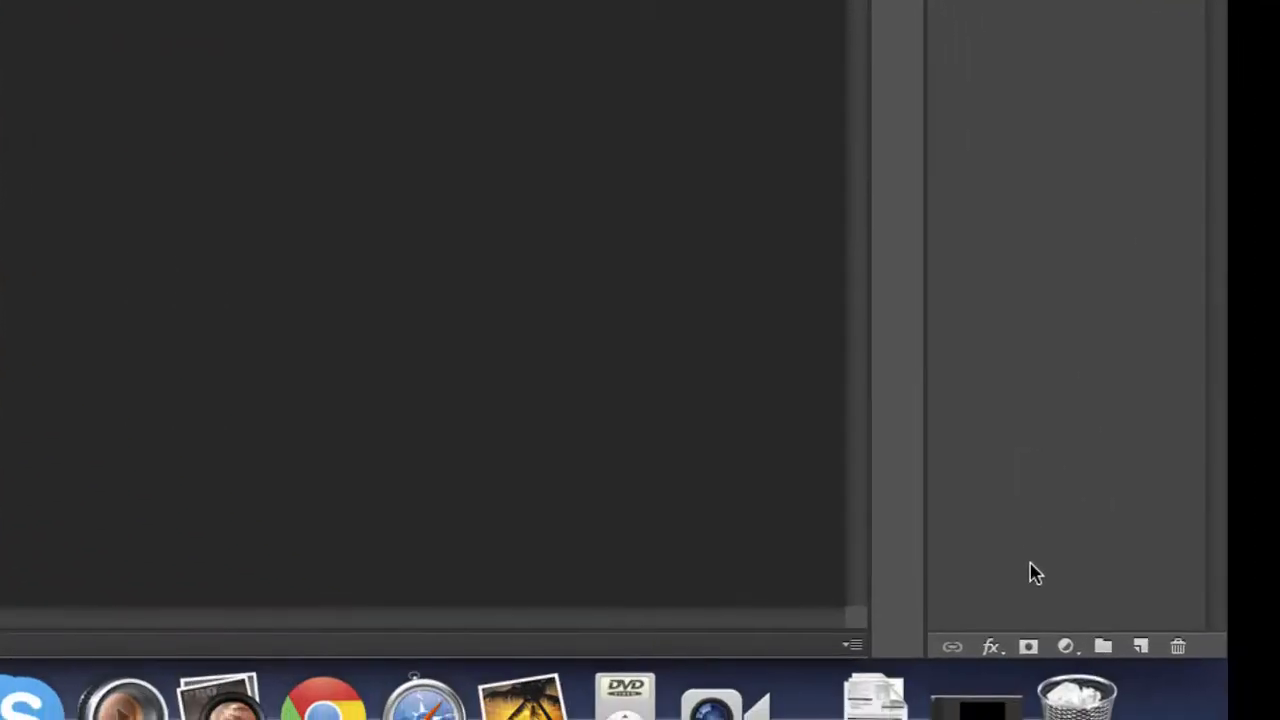
pyautogui.moveTo(1028, 648)
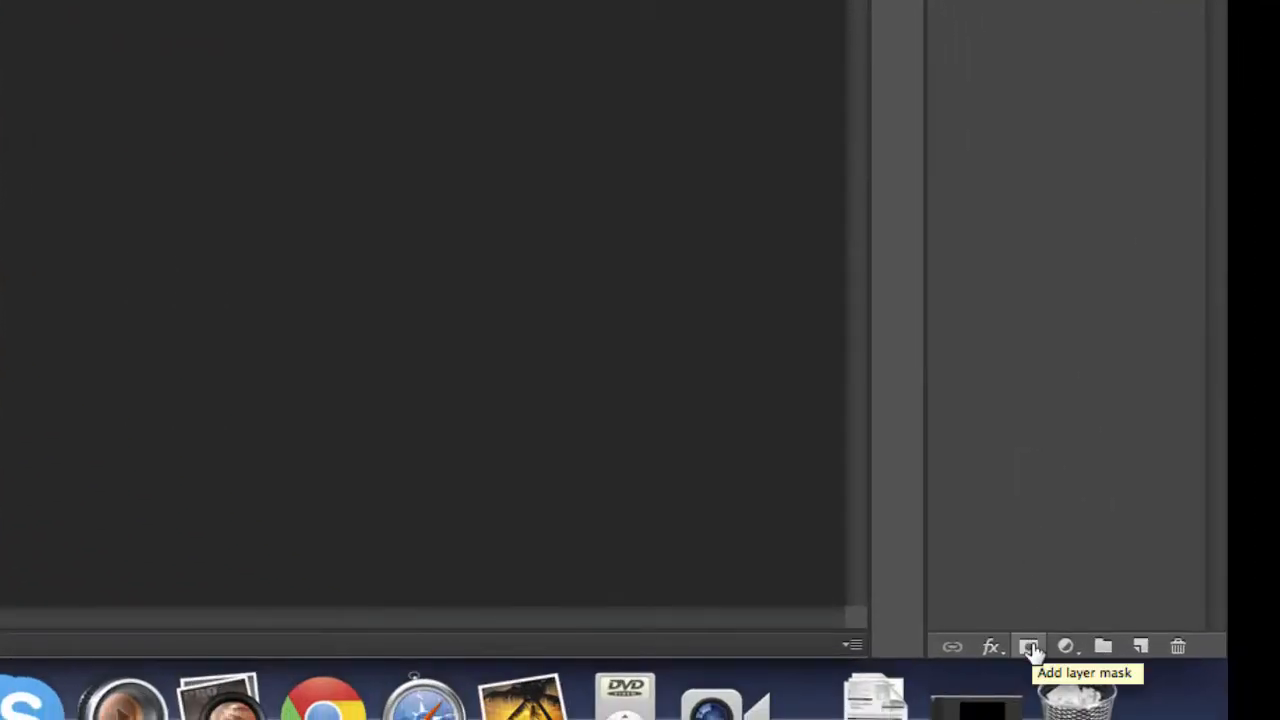
# Add a layer mask to copy 5 from the Layers panel.
pyautogui.click(1028, 646)
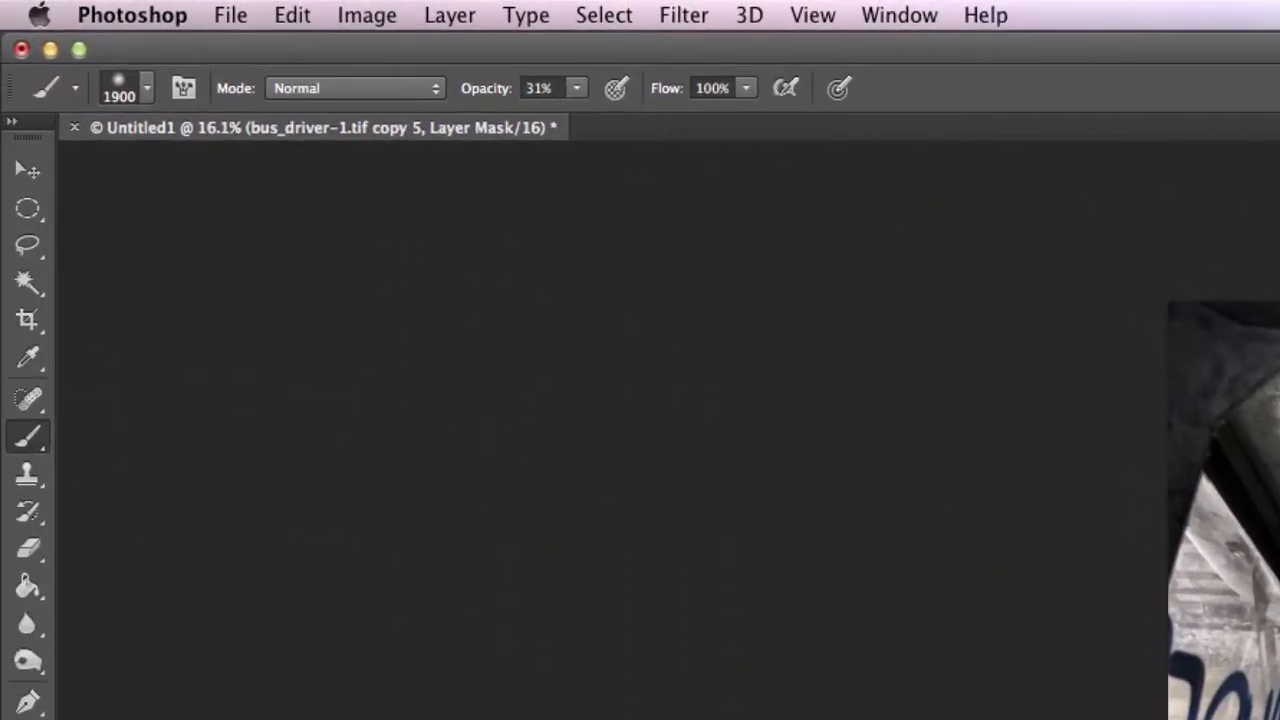
# Choose the Brush tool and set its opacity to 31%.
pyautogui.press('b')
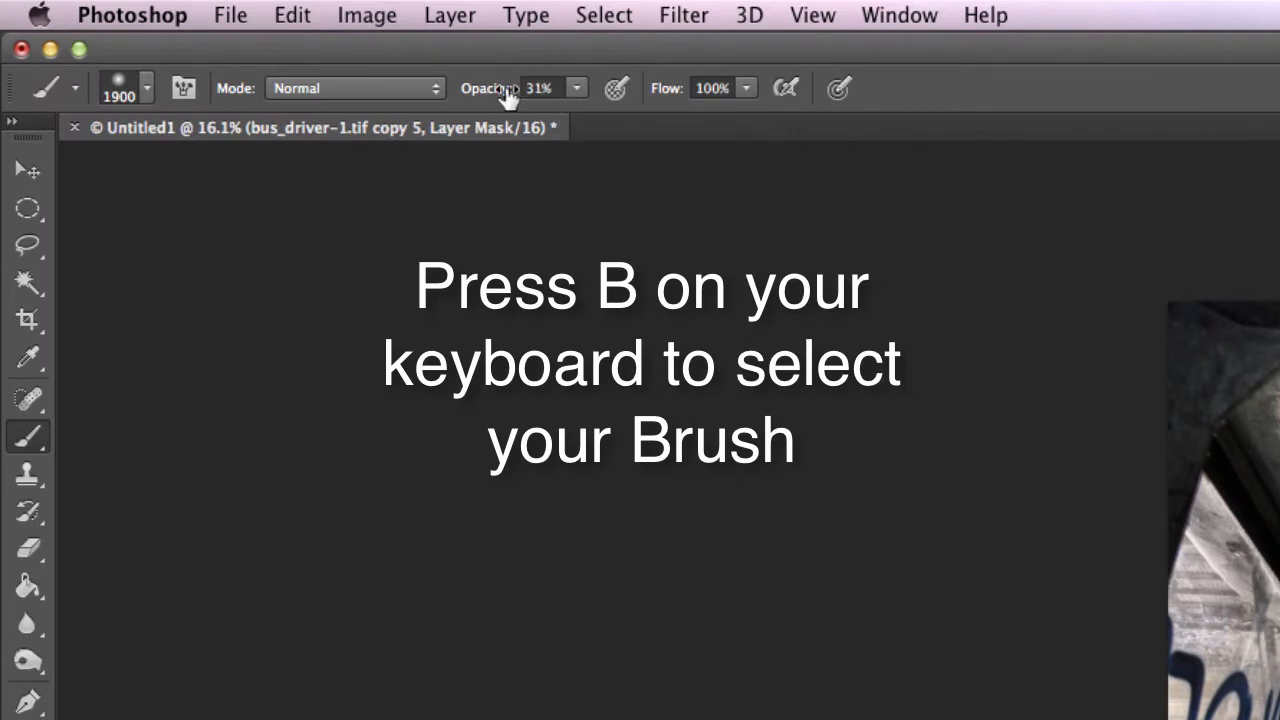
pyautogui.click(544, 88)
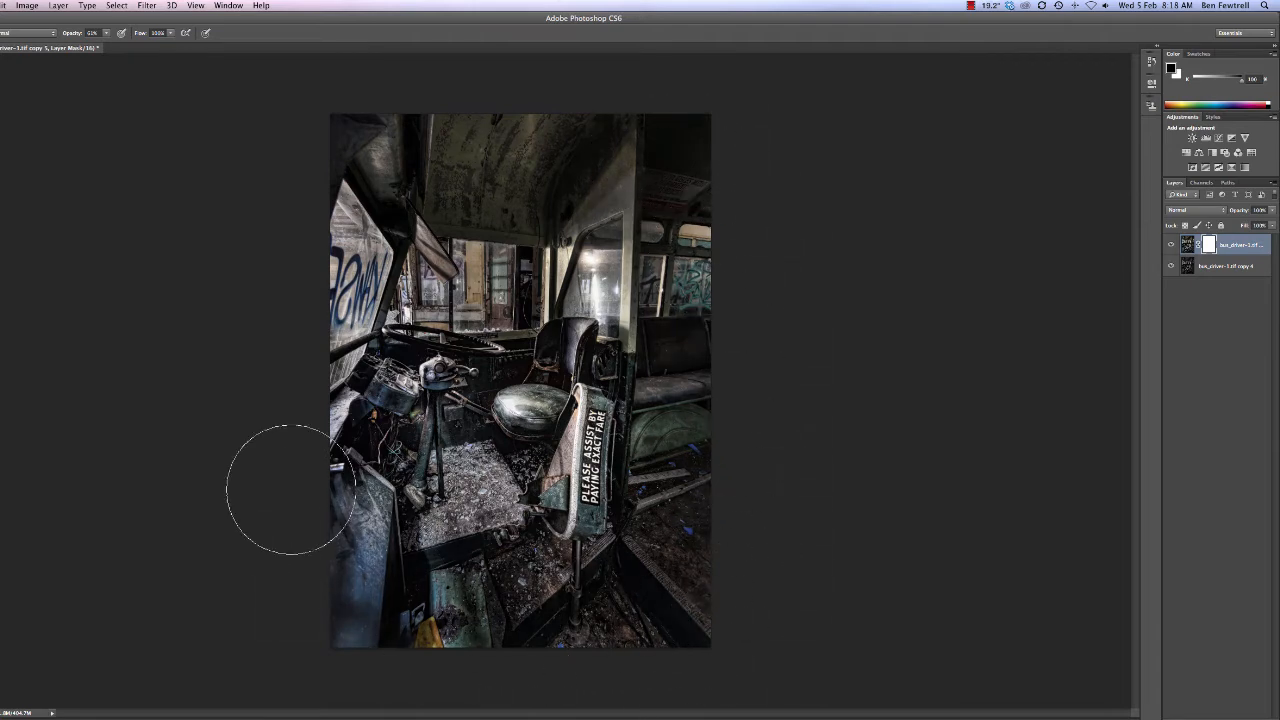
# Paint black on the mask along the photo's lower-left edge to reveal the darker copy.
pyautogui.moveTo(290, 490); pyautogui.dragTo(436, 624)
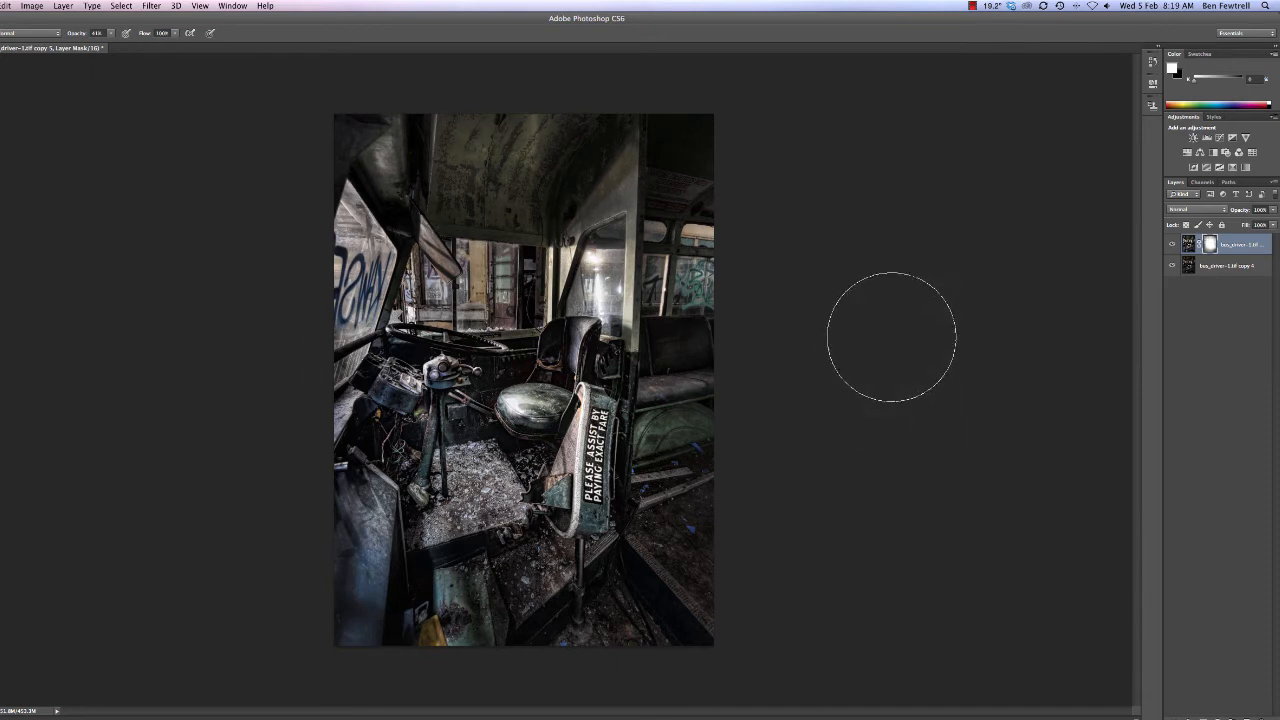
pyautogui.moveTo(330, 184)
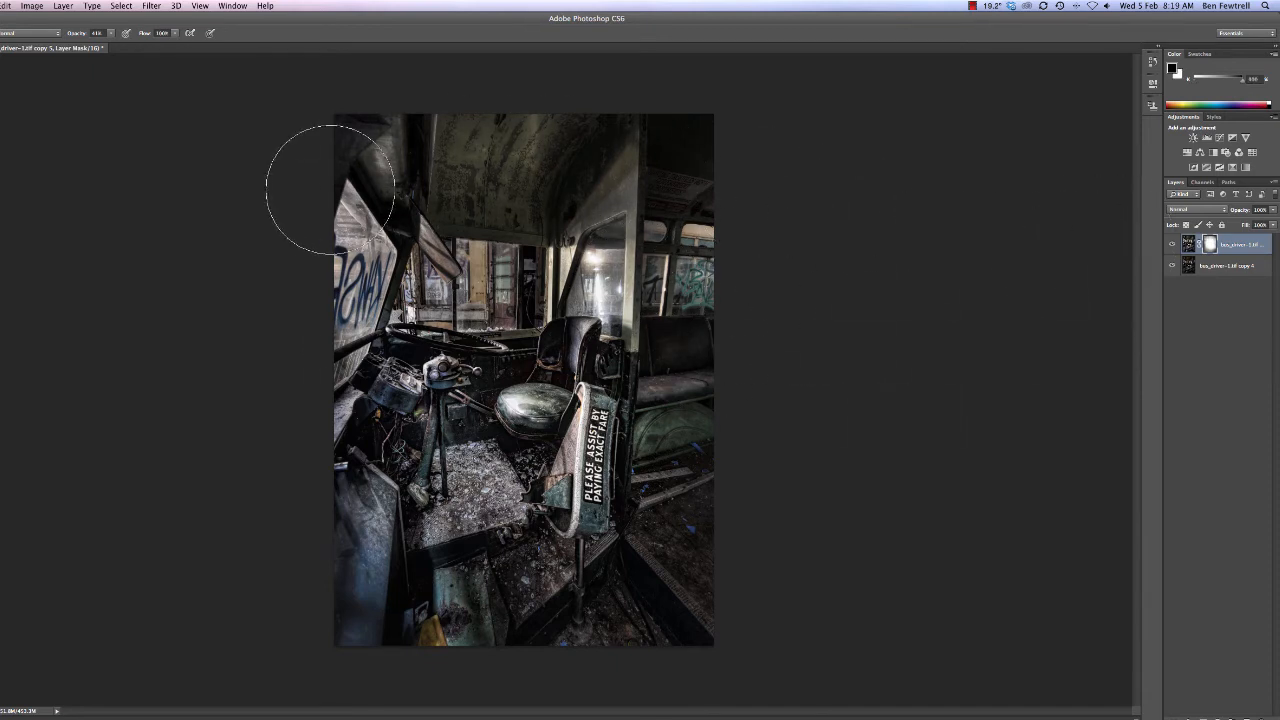